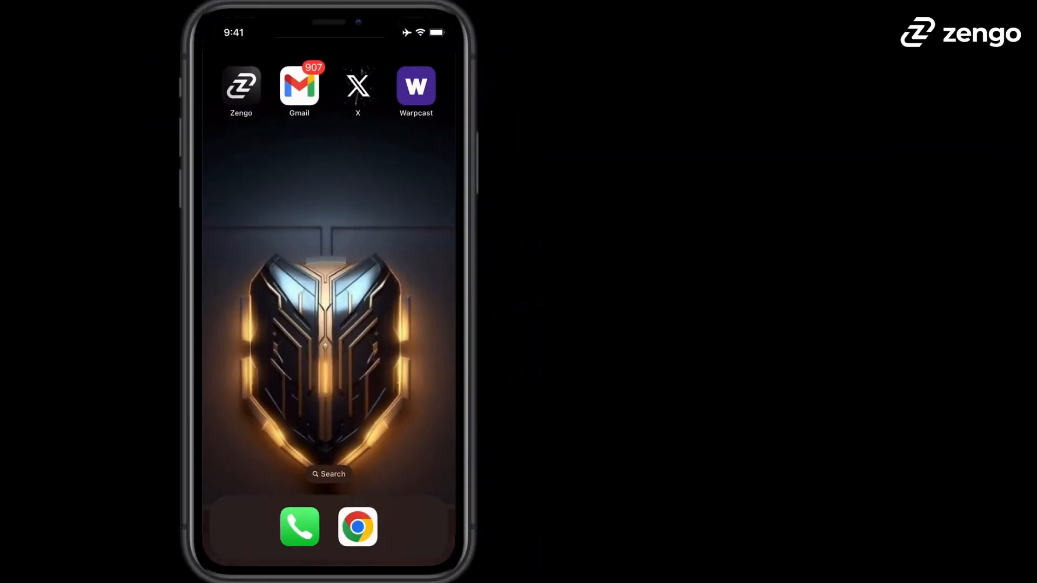
- Search the App Store for 'zengo wallet'
{"action": "left_click", "coordinate": [329, 474]}
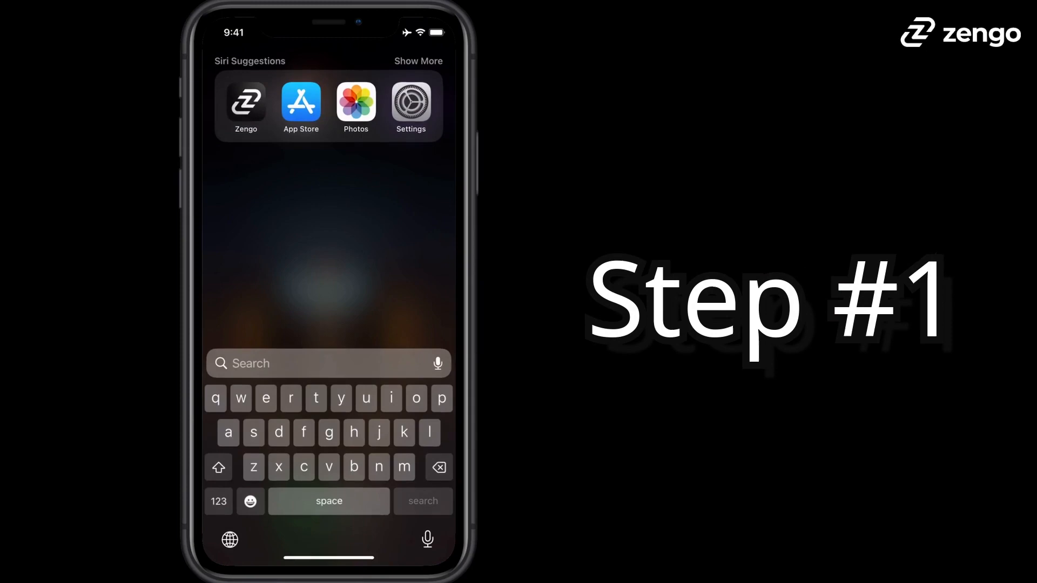
{"action": "left_click", "coordinate": [300, 106]}
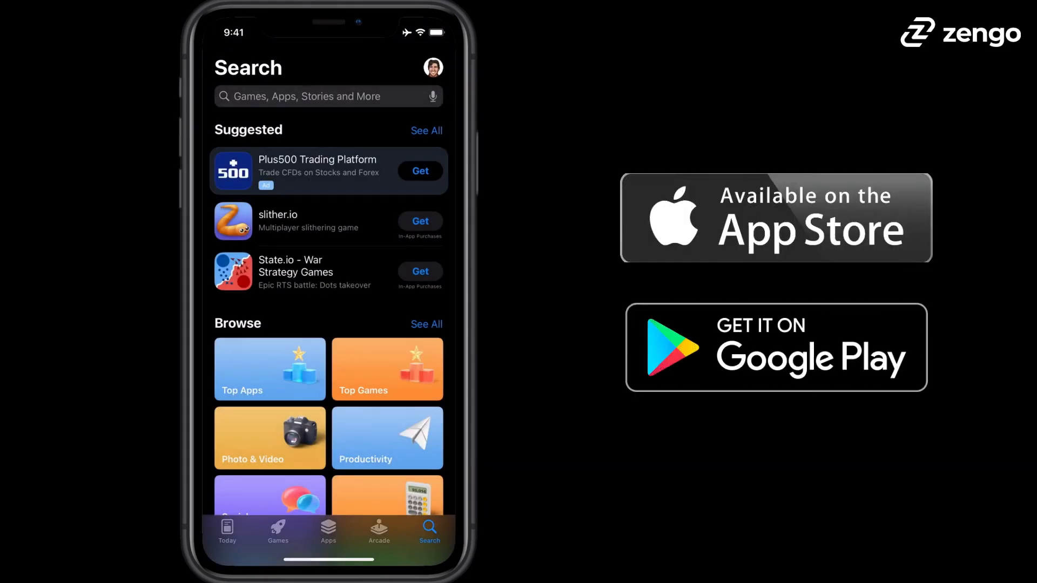
{"action": "type", "text": "zengo w"}
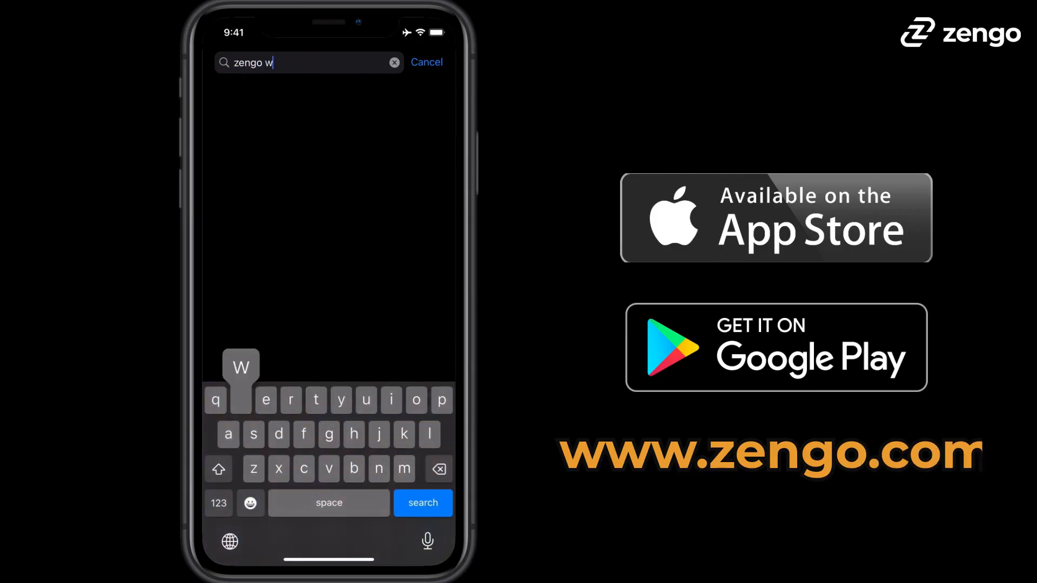
{"action": "type", "text": "alle"}
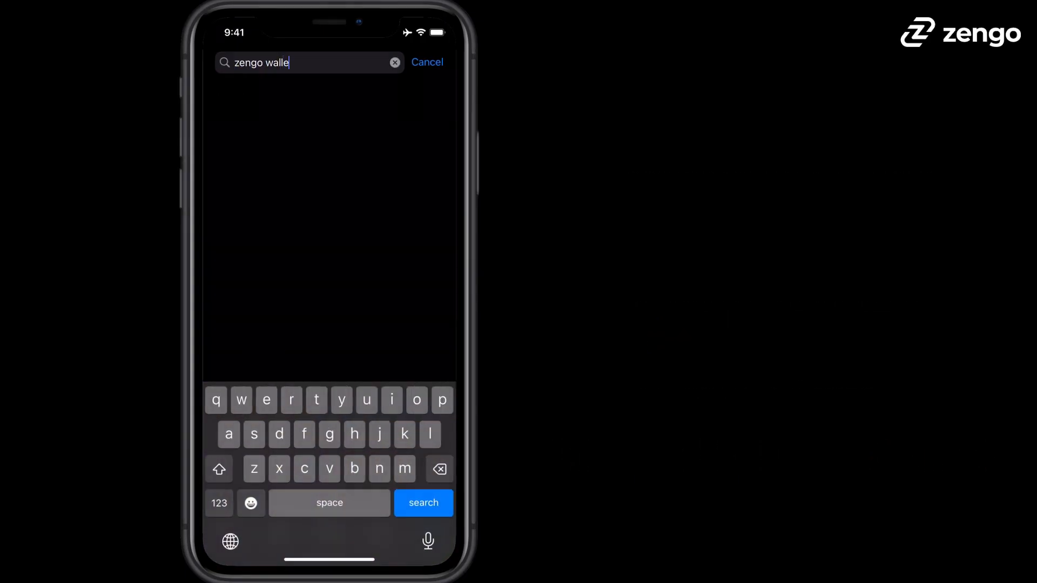
{"action": "left_click", "coordinate": [422, 503]}
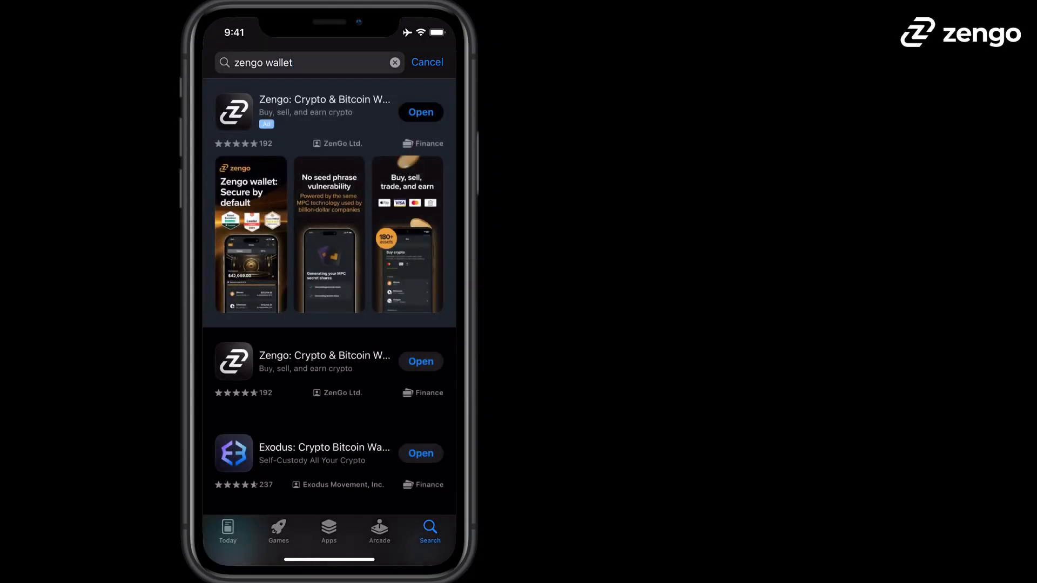
- Launch the installed Zengo app from its page and unlock it with Face ID
{"action": "left_click", "coordinate": [324, 113]}
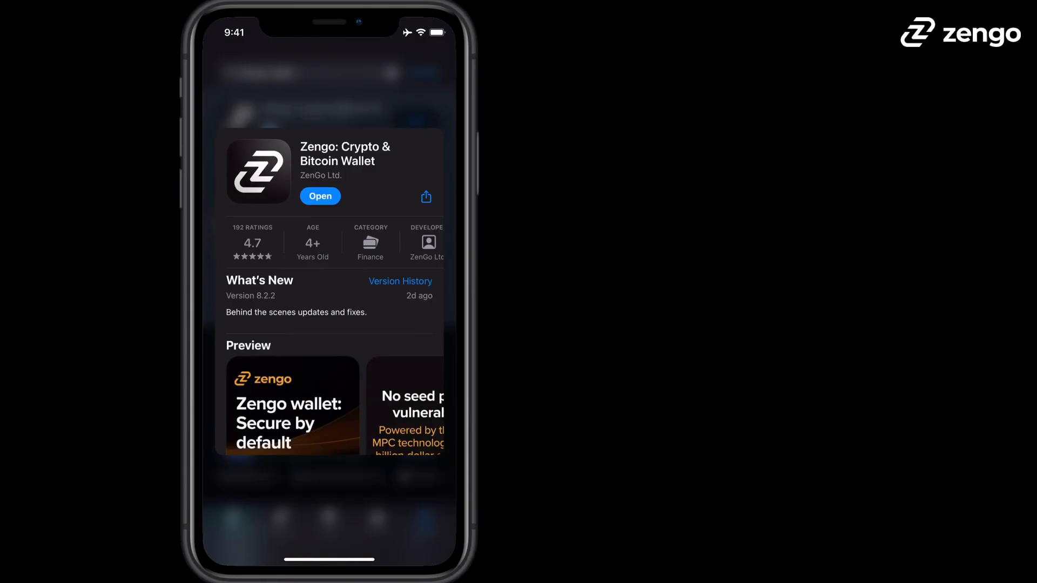
{"action": "scroll", "scroll_direction": "up", "scroll_amount": 3}
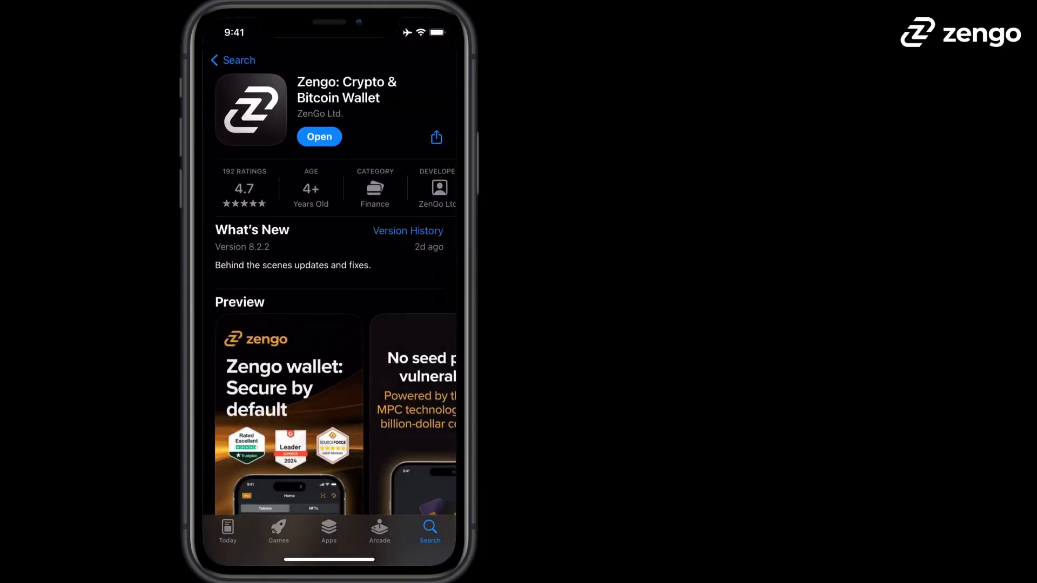
{"action": "left_click", "coordinate": [318, 136]}
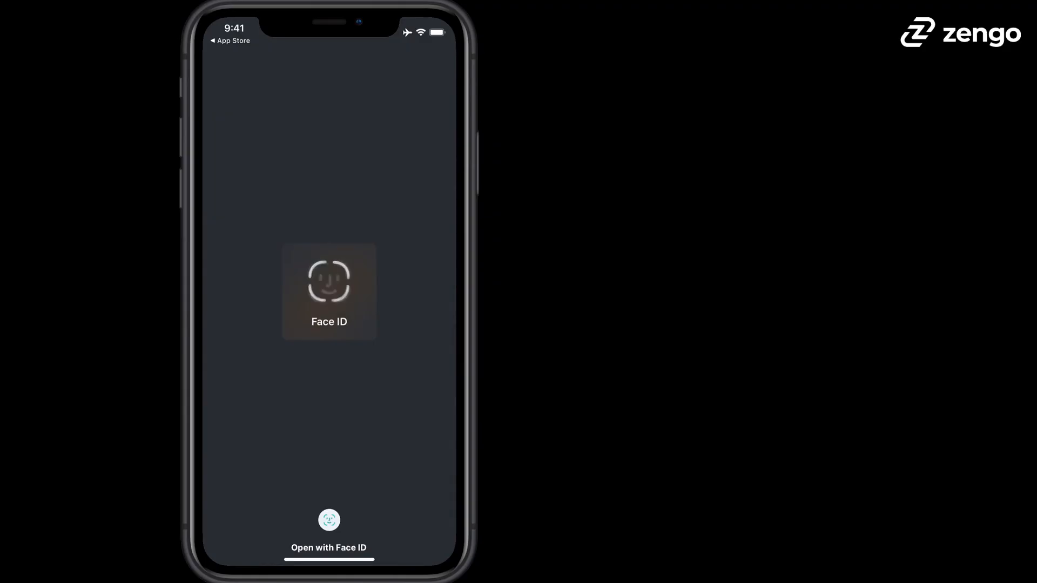
{"action": "left_click", "coordinate": [329, 520]}
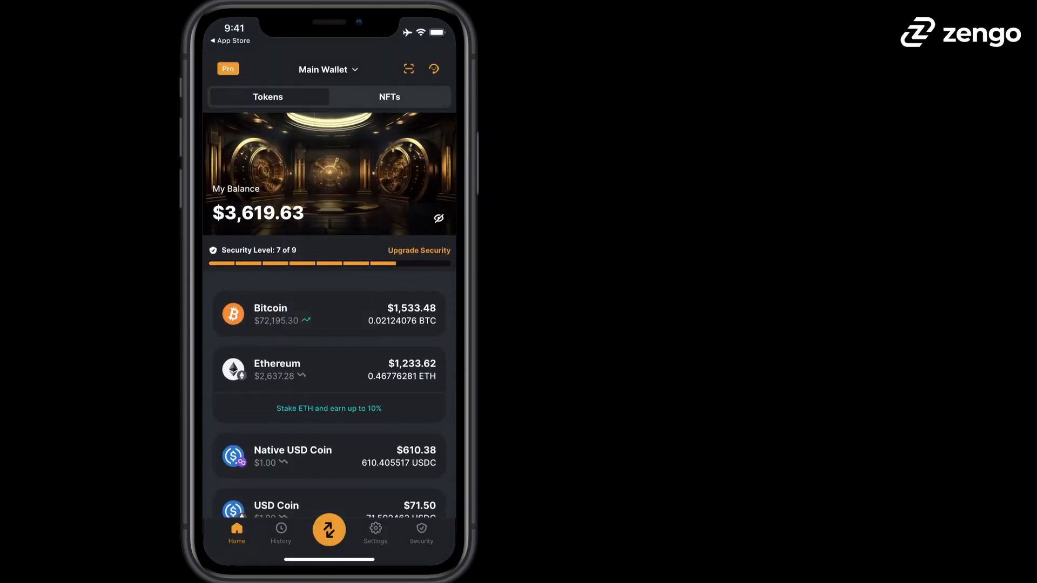
{"action": "left_click", "coordinate": [421, 529]}
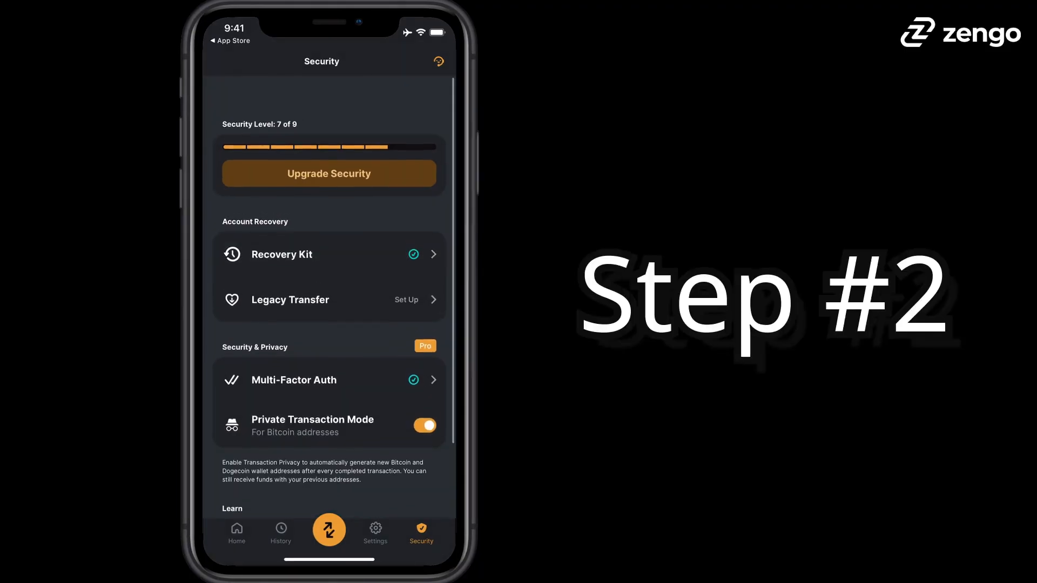
{"action": "left_click", "coordinate": [236, 533]}
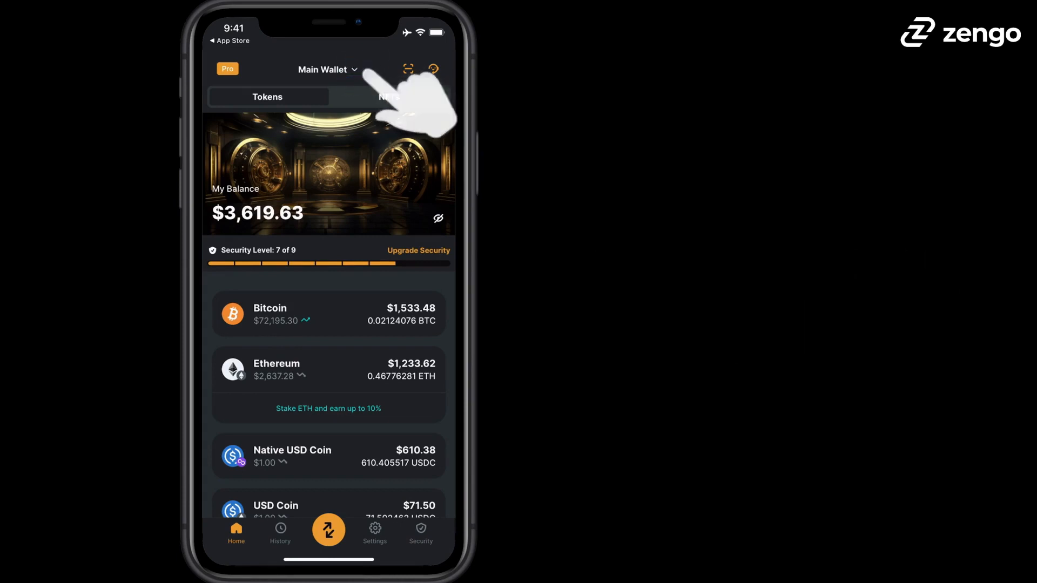
{"action": "left_click", "coordinate": [327, 69]}
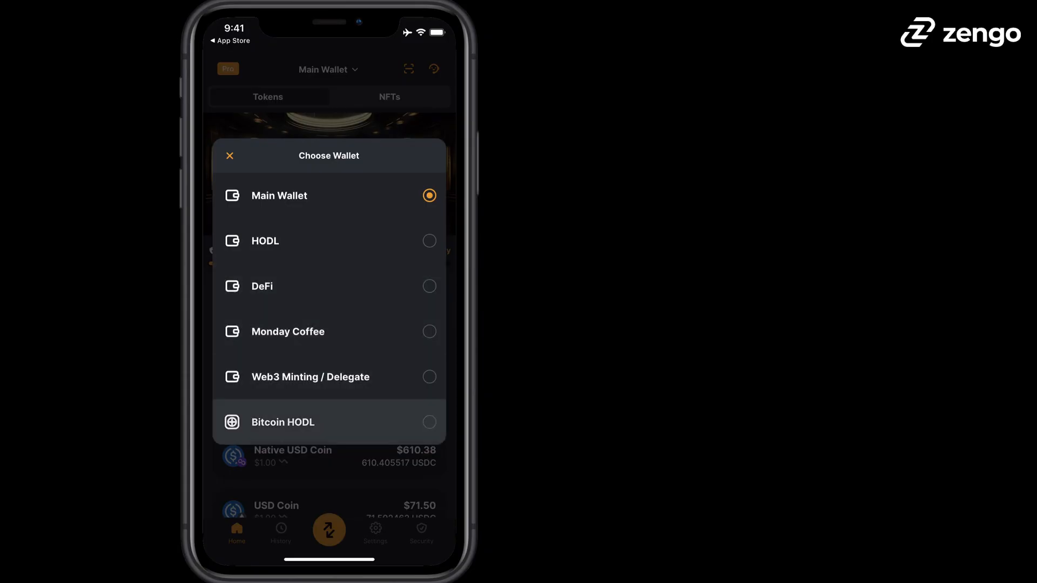
{"action": "left_click", "coordinate": [230, 155]}
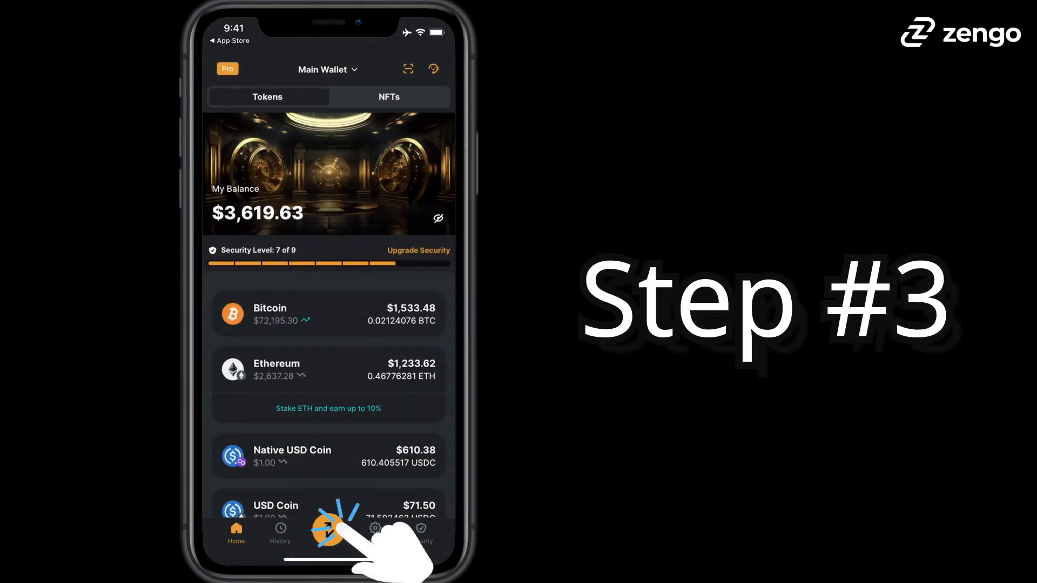
- Open Buy crypto for Main Wallet and search the coin list for 'usdc'
{"action": "left_click", "coordinate": [329, 529]}
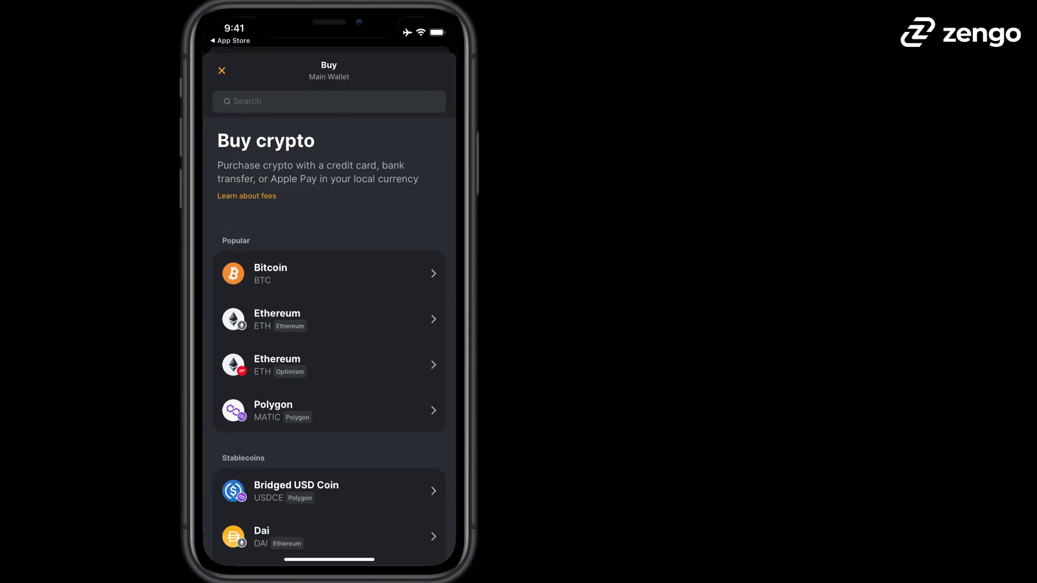
{"action": "scroll", "scroll_direction": "down", "scroll_amount": 3}
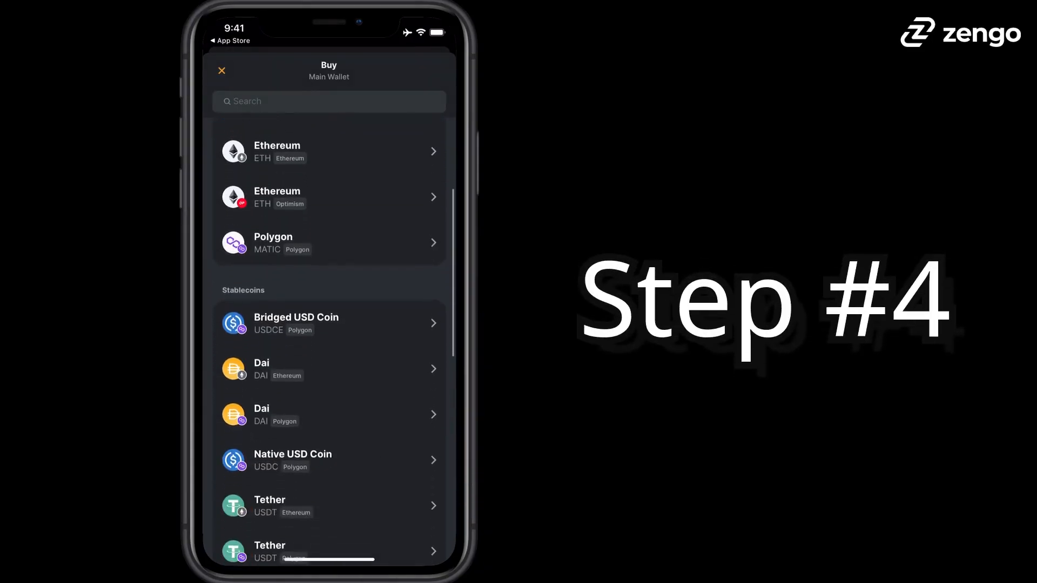
{"action": "scroll", "scroll_direction": "down", "scroll_amount": 3}
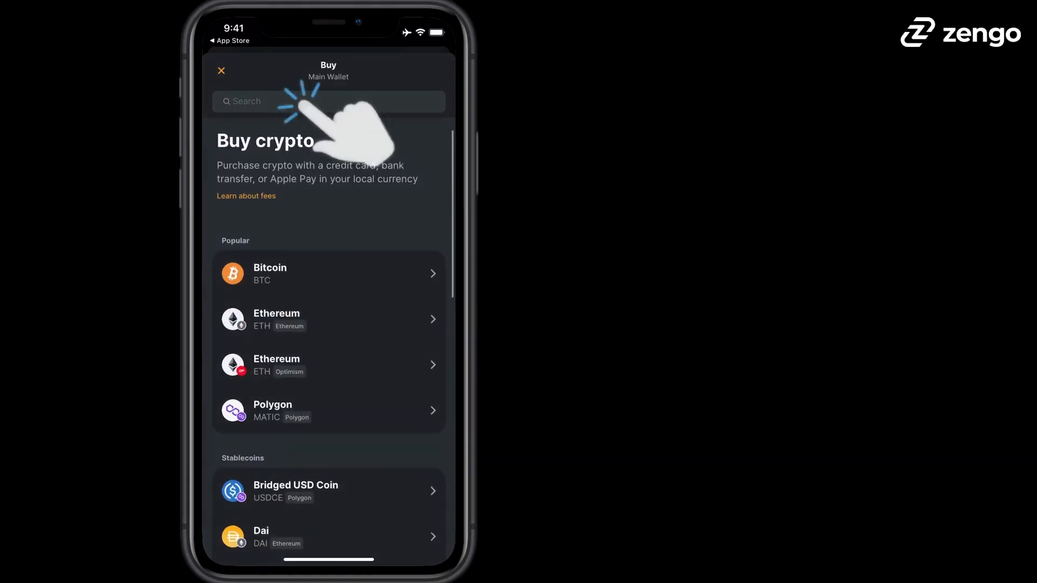
{"action": "left_click", "coordinate": [311, 101]}
{"action": "type", "text": "usdc"}
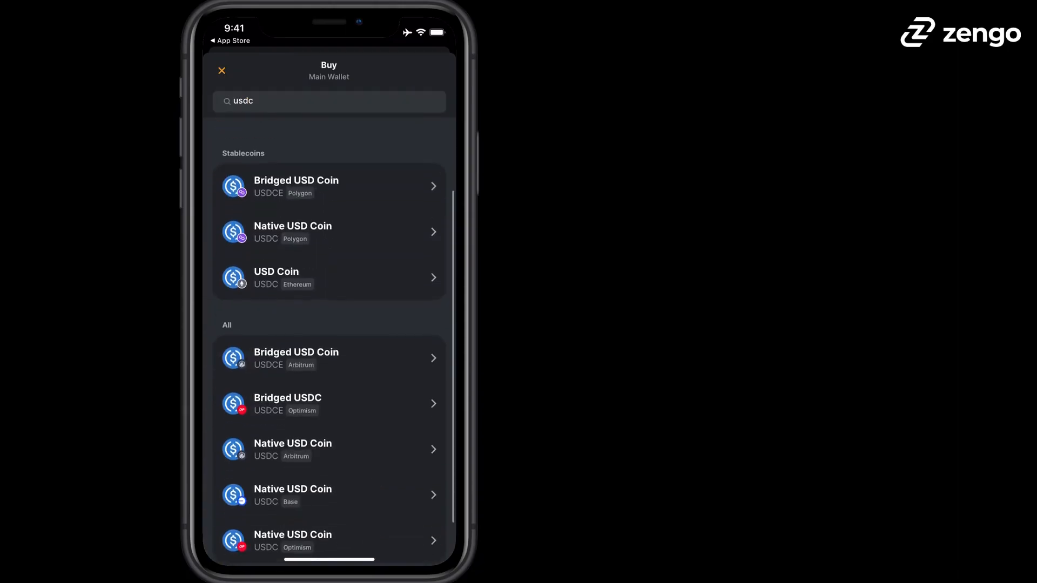
{"action": "scroll", "scroll_direction": "up", "scroll_amount": 3}
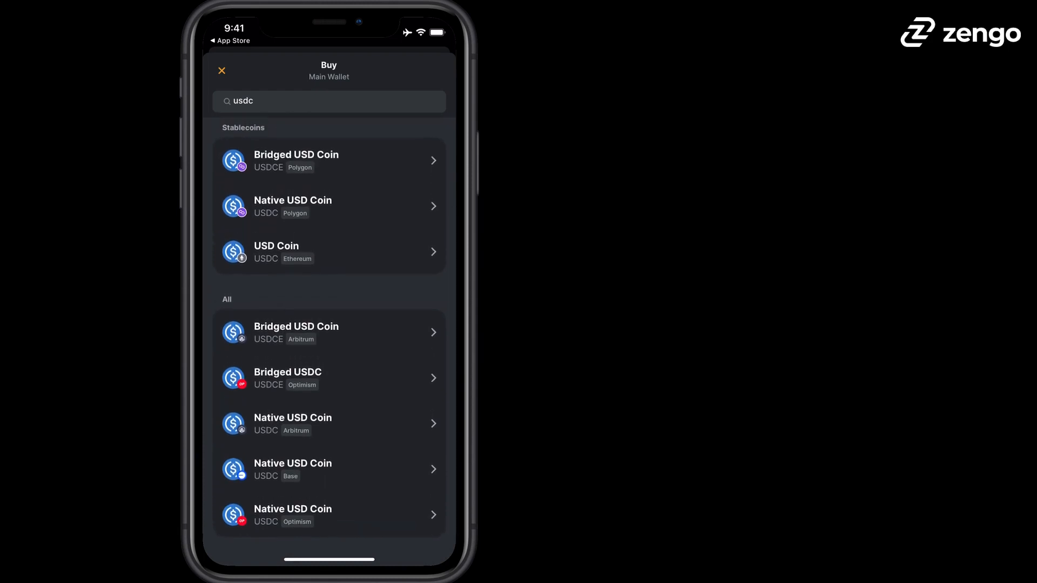
- Pick USD Coin and proceed with MoonPay as the provider for a 30 USD purchase
{"action": "left_click", "coordinate": [328, 252]}
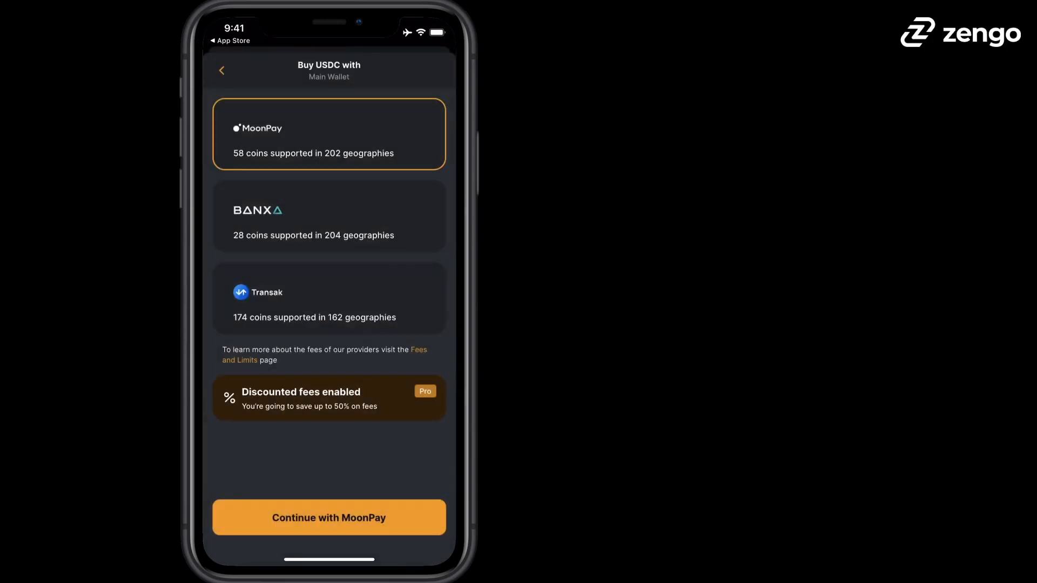
{"action": "left_click", "coordinate": [329, 518]}
{"action": "type", "text": "30"}
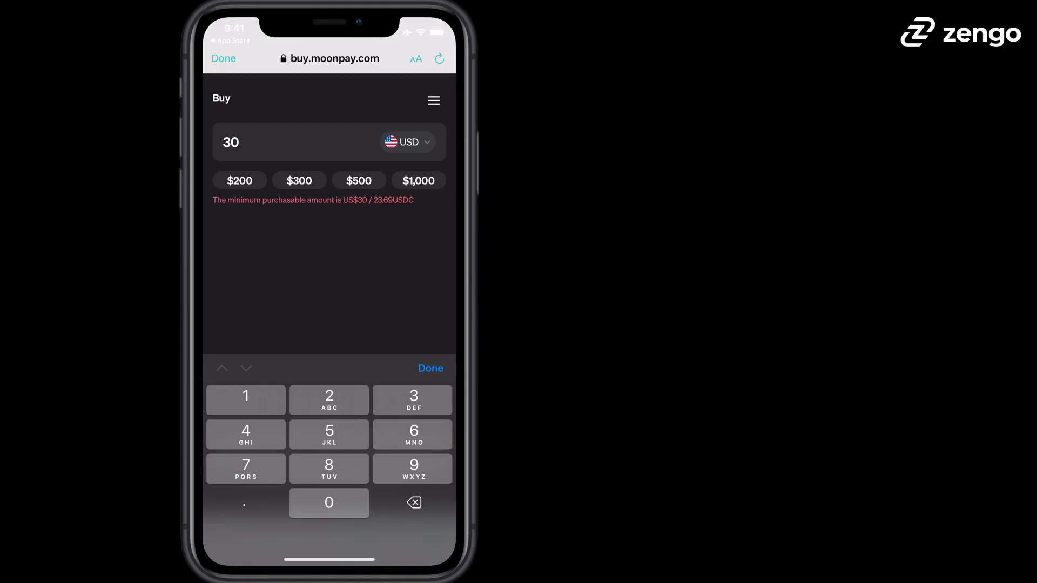
- Accept the 23.69 USDC for US$30 quote and Terms of Use, then pay with Apple Pay
{"action": "left_click", "coordinate": [431, 368]}
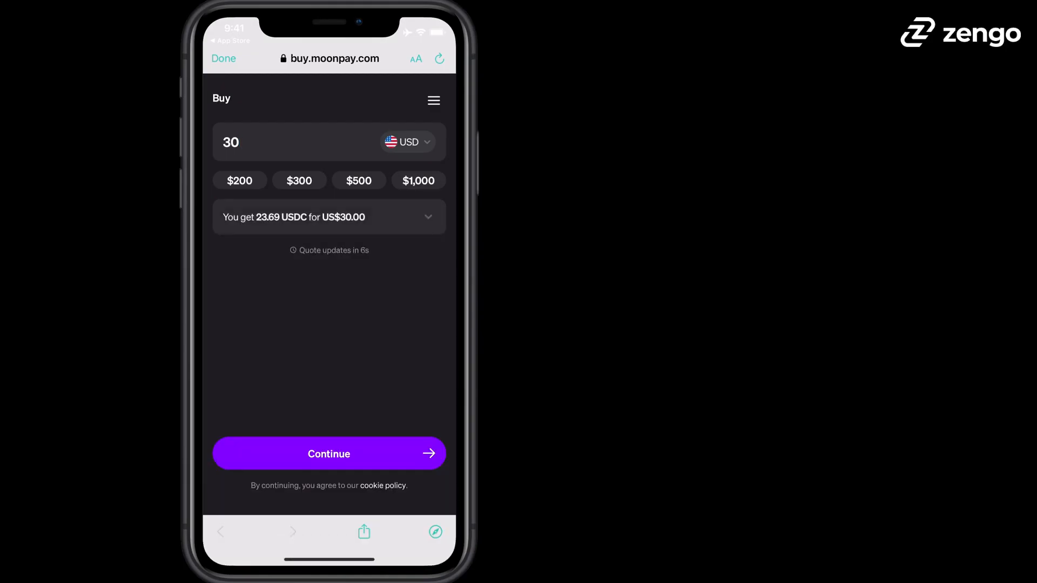
{"action": "left_click", "coordinate": [328, 454]}
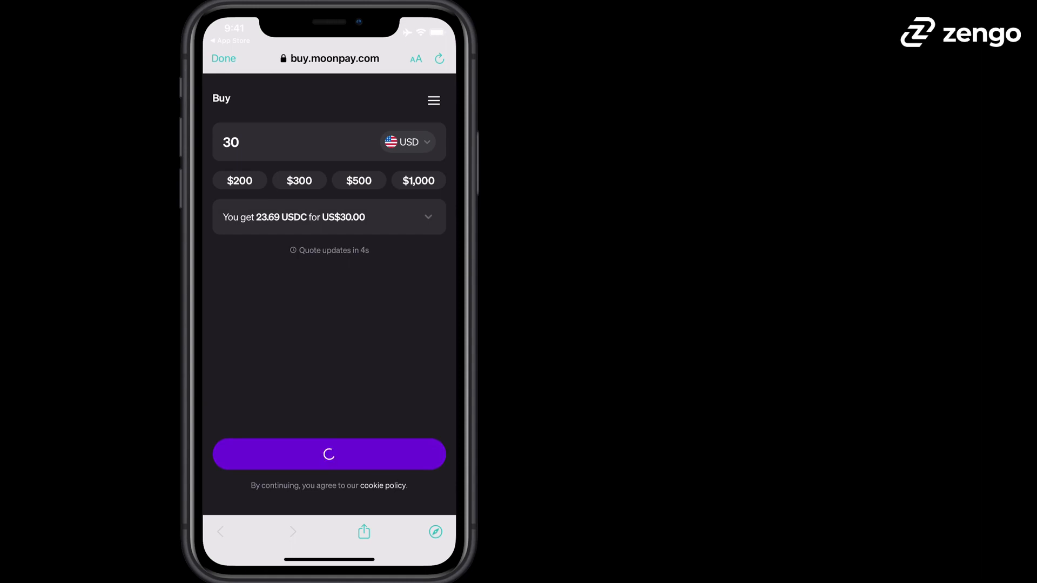
{"action": "left_click", "coordinate": [329, 455]}
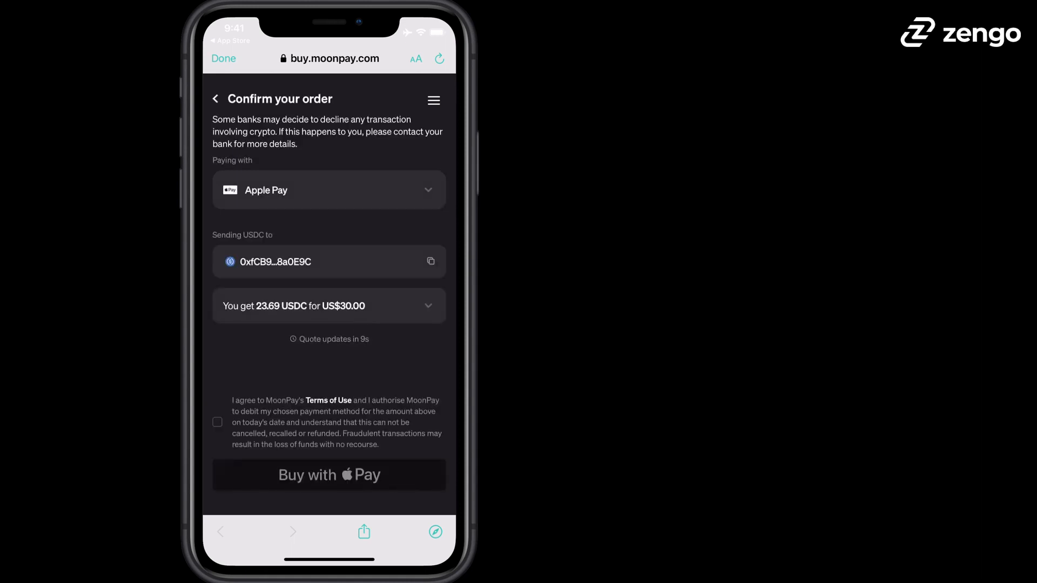
{"action": "left_click", "coordinate": [217, 422]}
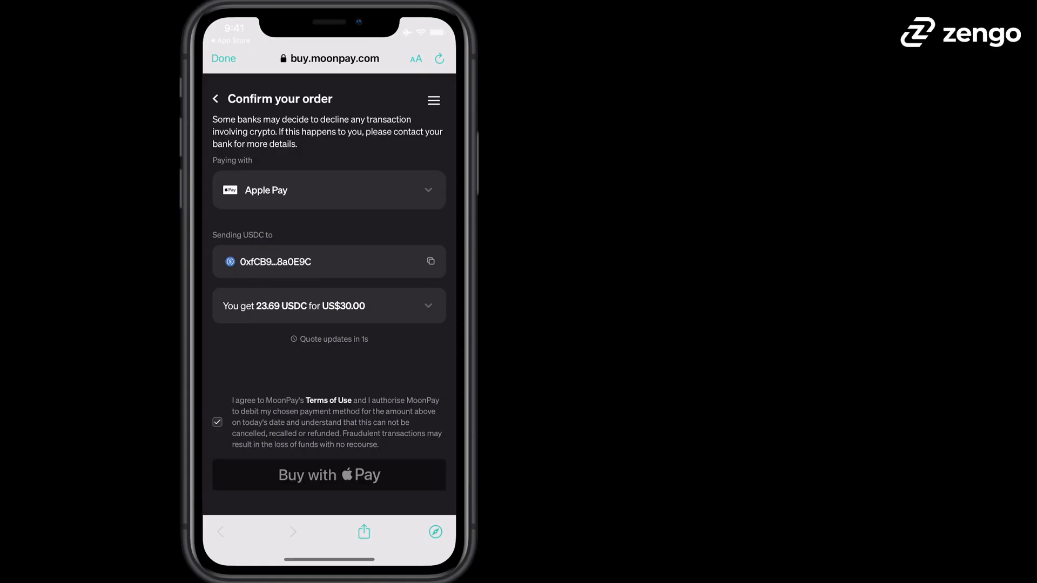
{"action": "left_click", "coordinate": [329, 474]}
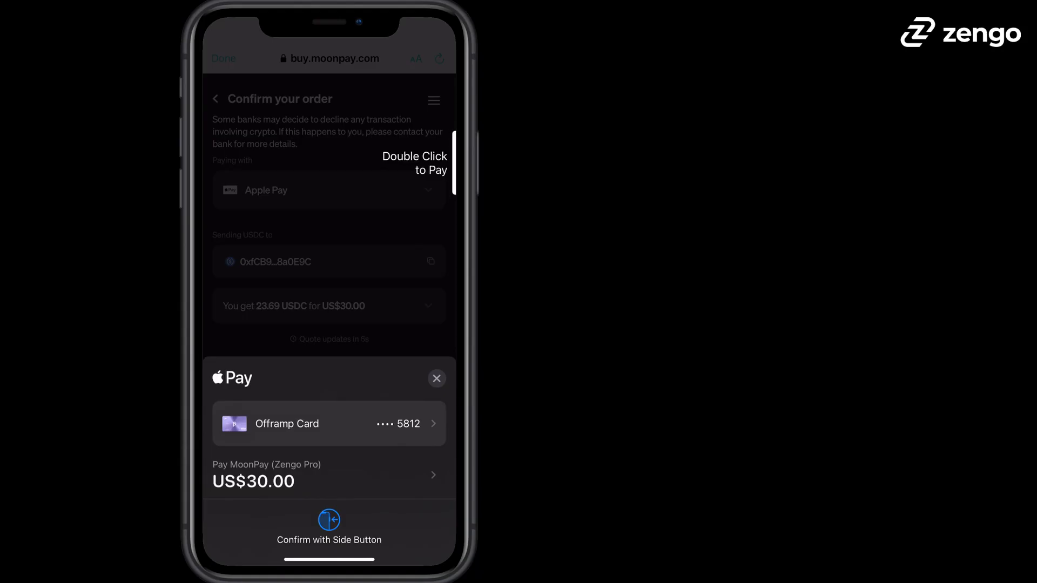
{"action": "left_click", "coordinate": [436, 378]}
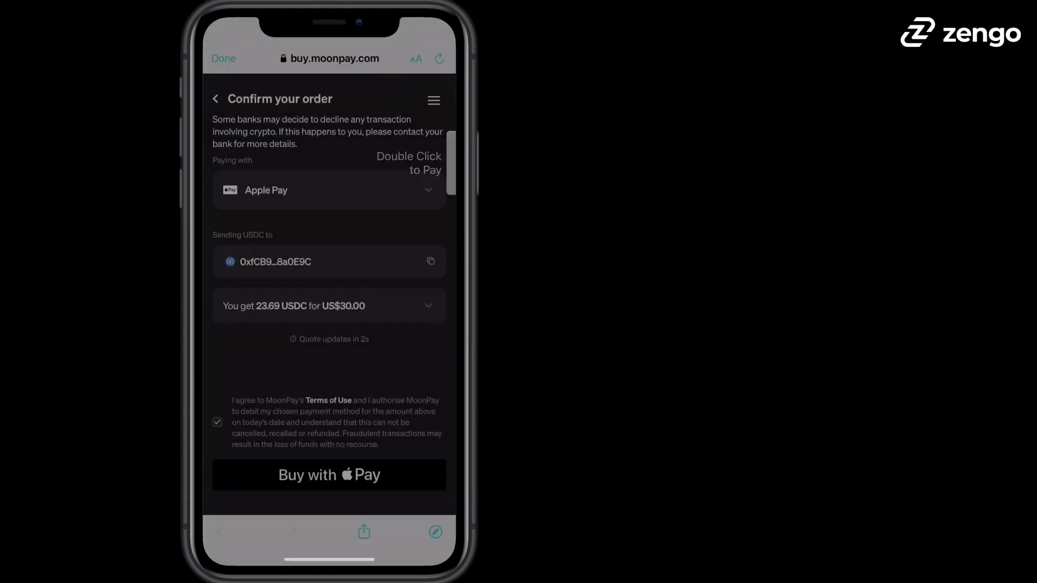